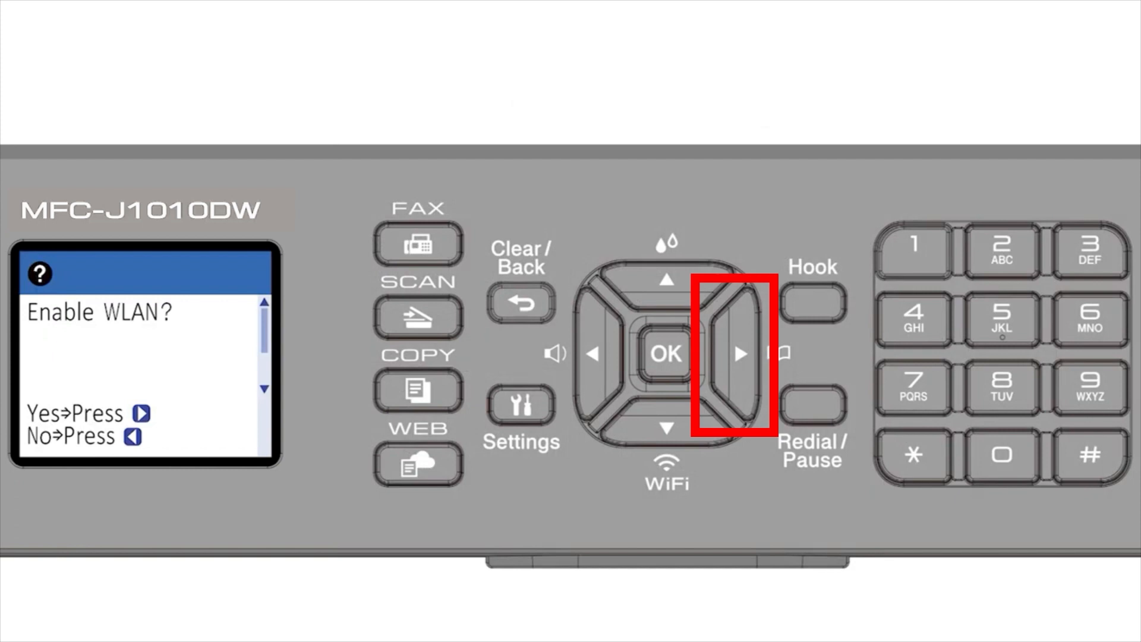
# - Answer Yes to 'Enable WLAN?' and confirm WPS was started on the router
pyautogui.click(740, 355)
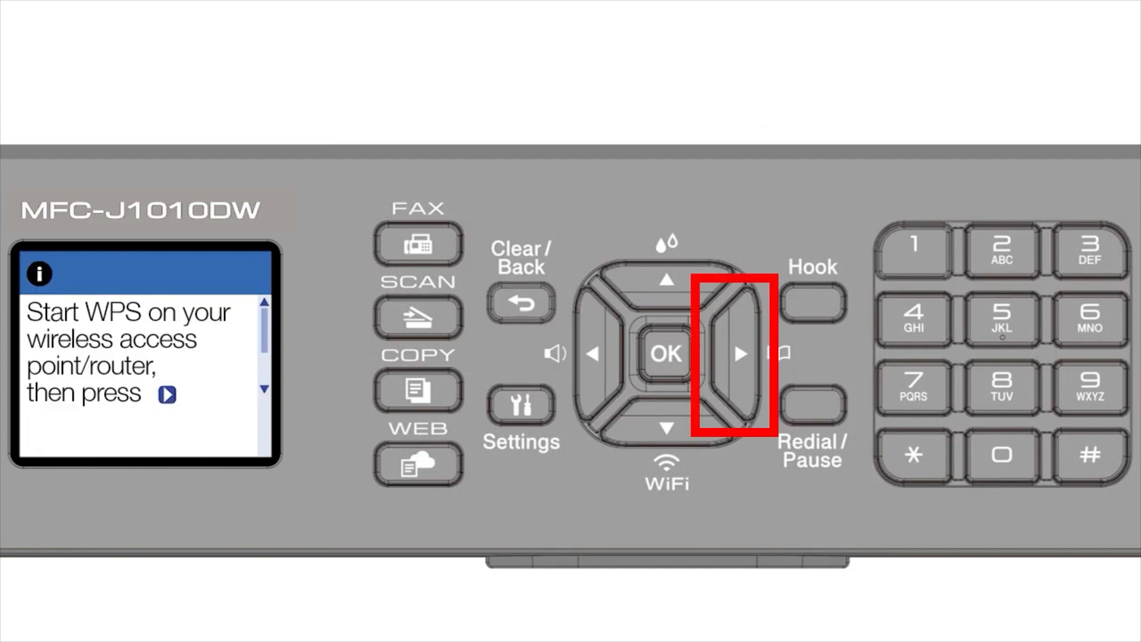
pyautogui.click(734, 354)
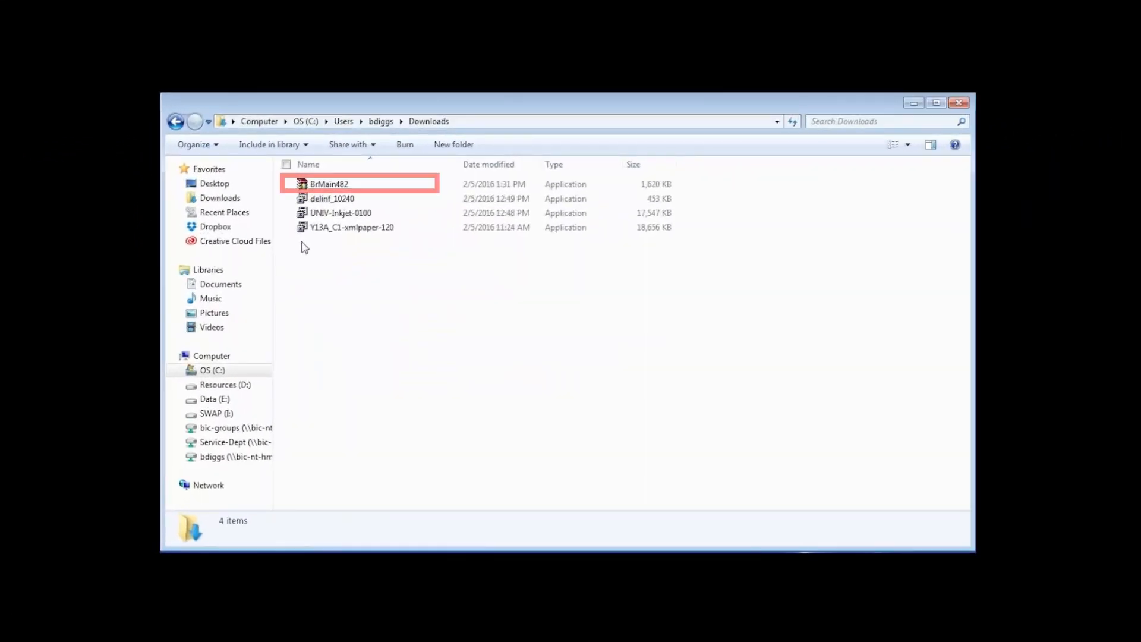
# - Run the BrMain482 installer from Downloads
pyautogui.click(328, 183)
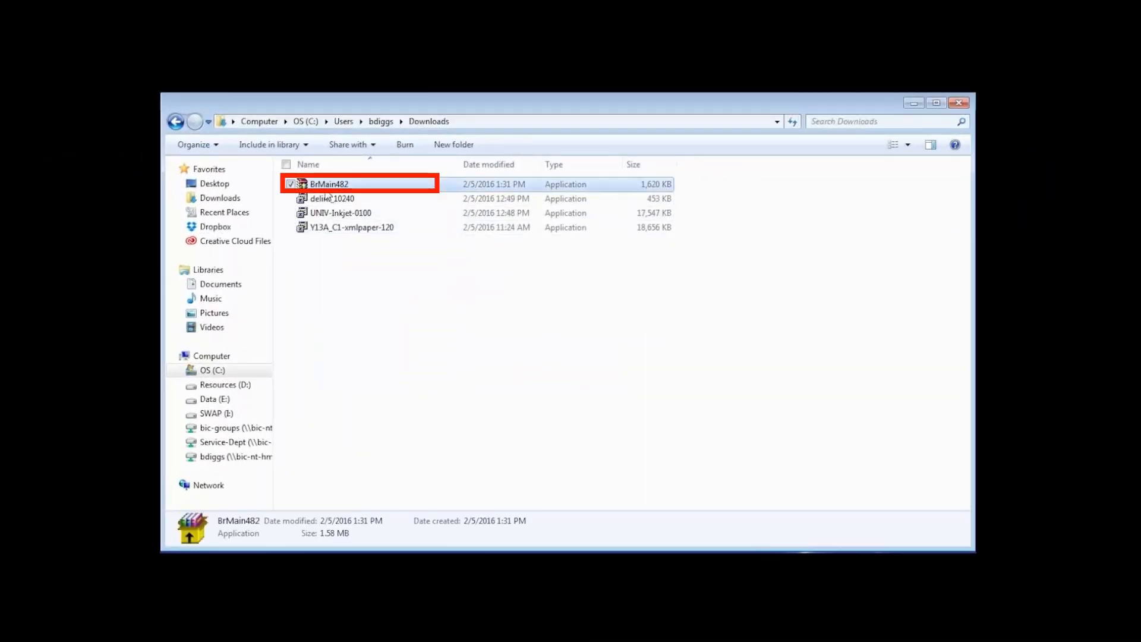
pyautogui.doubleClick(328, 183)
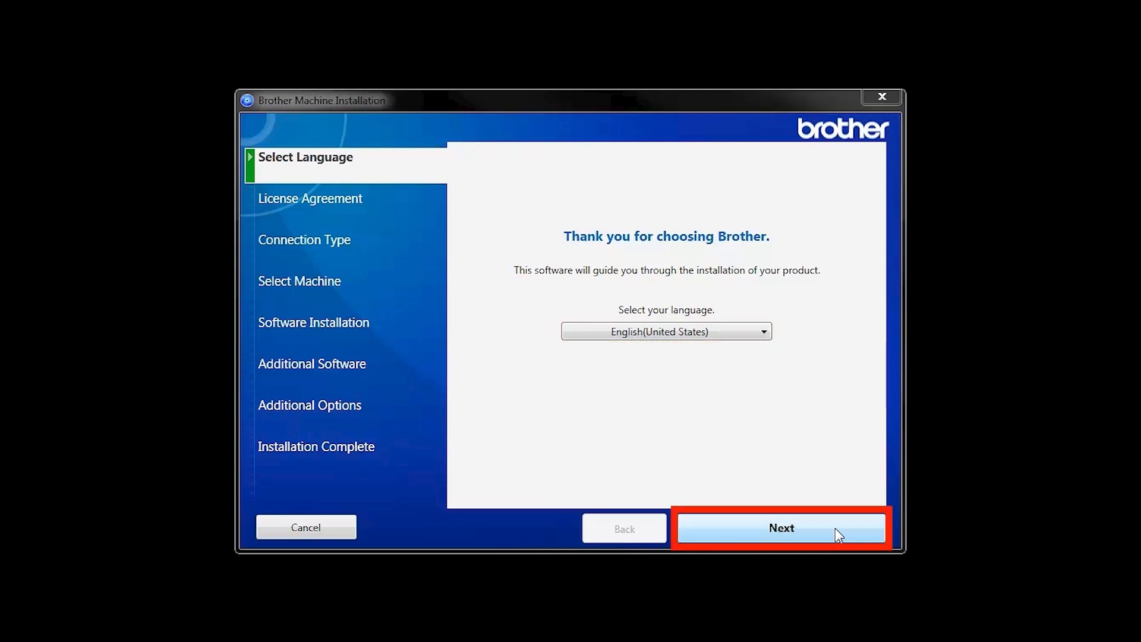
# - Keep English (United States), accept the license agreement and continue to Connection Type
pyautogui.click(781, 527)
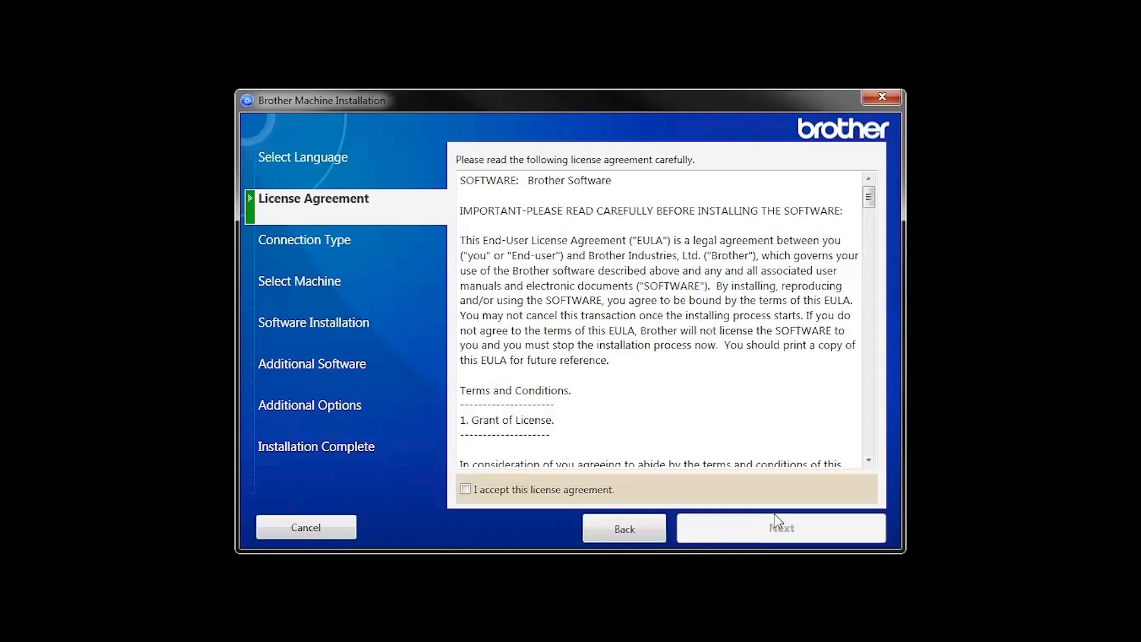
pyautogui.click(464, 488)
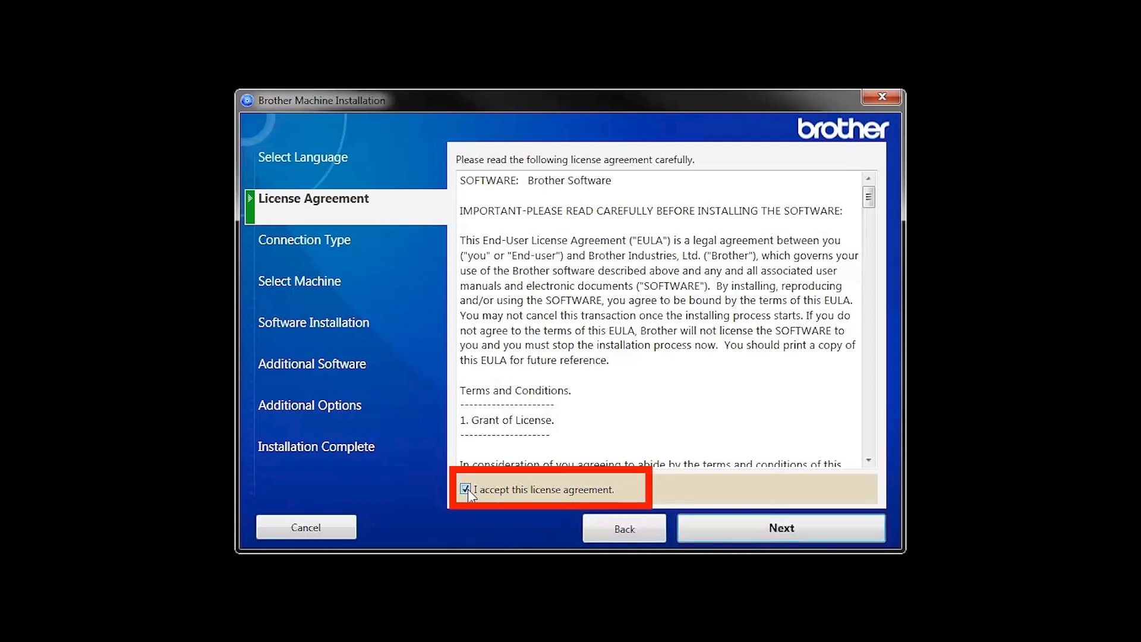
pyautogui.click(781, 527)
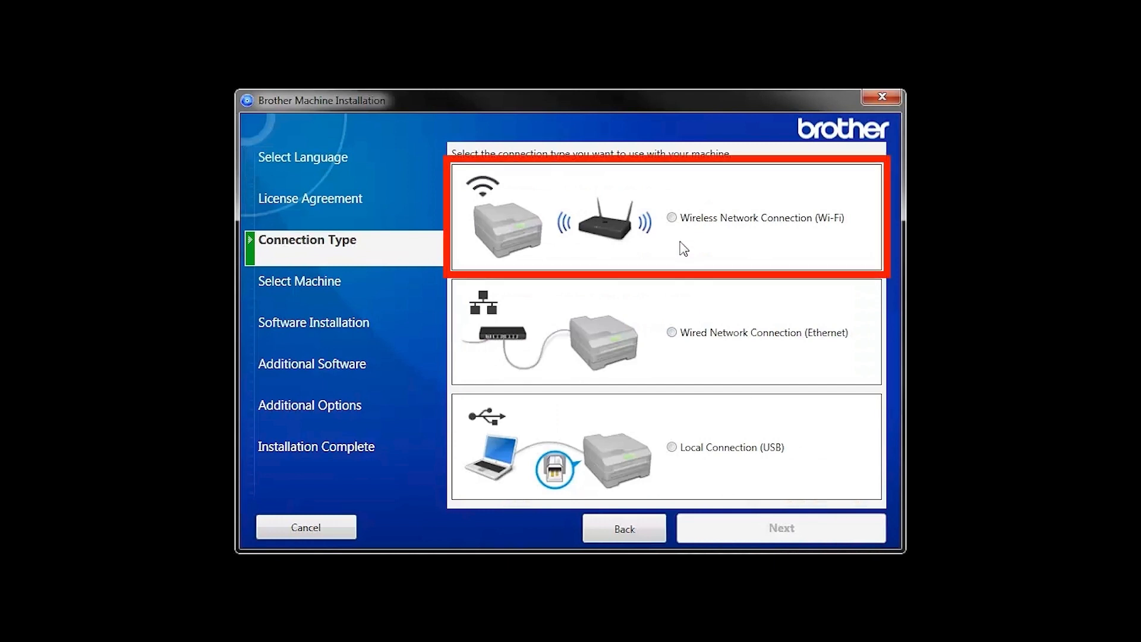
# - Choose Wireless Network Connection (Wi-Fi) and continue to the detected machines list
pyautogui.click(671, 217)
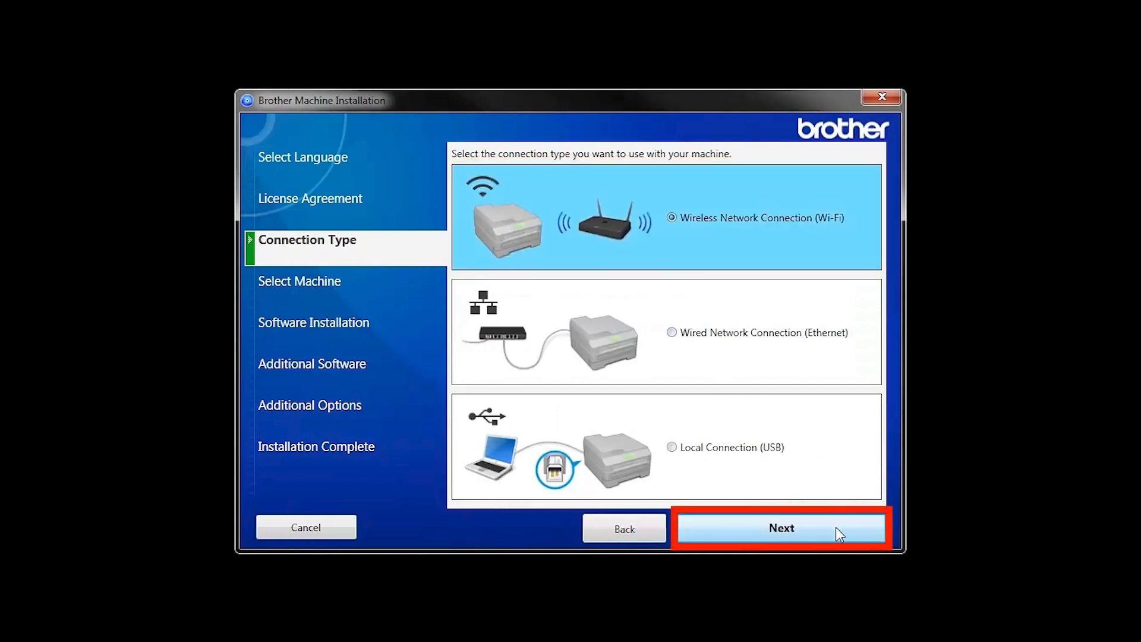
pyautogui.click(780, 527)
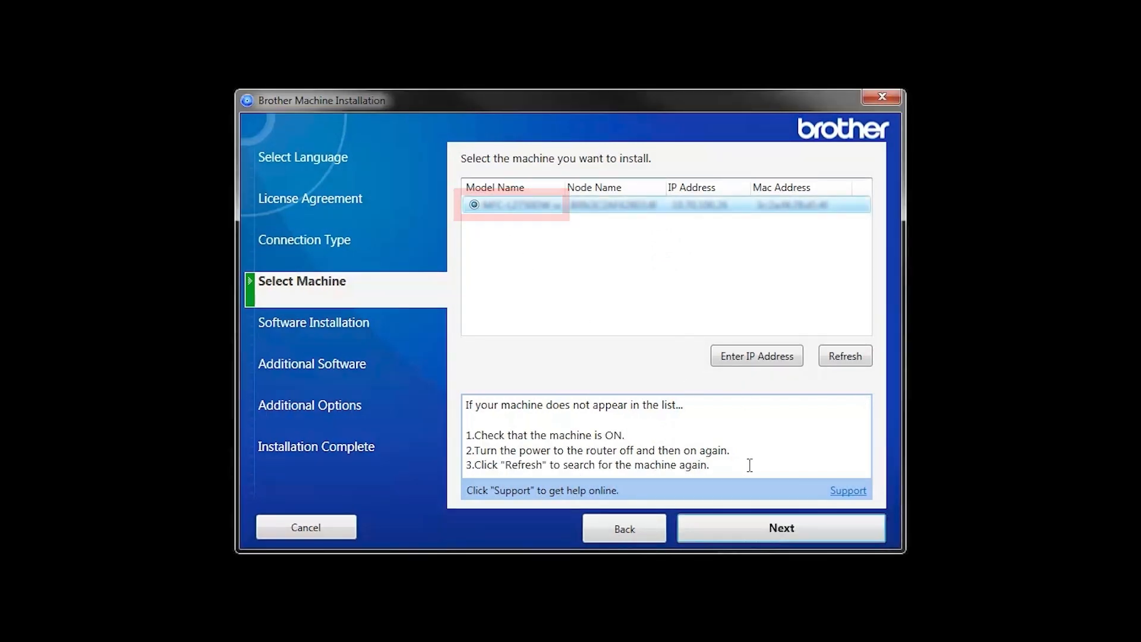
# - Confirm the detected printer and install with the Standard (Recommended) type
pyautogui.click(780, 528)
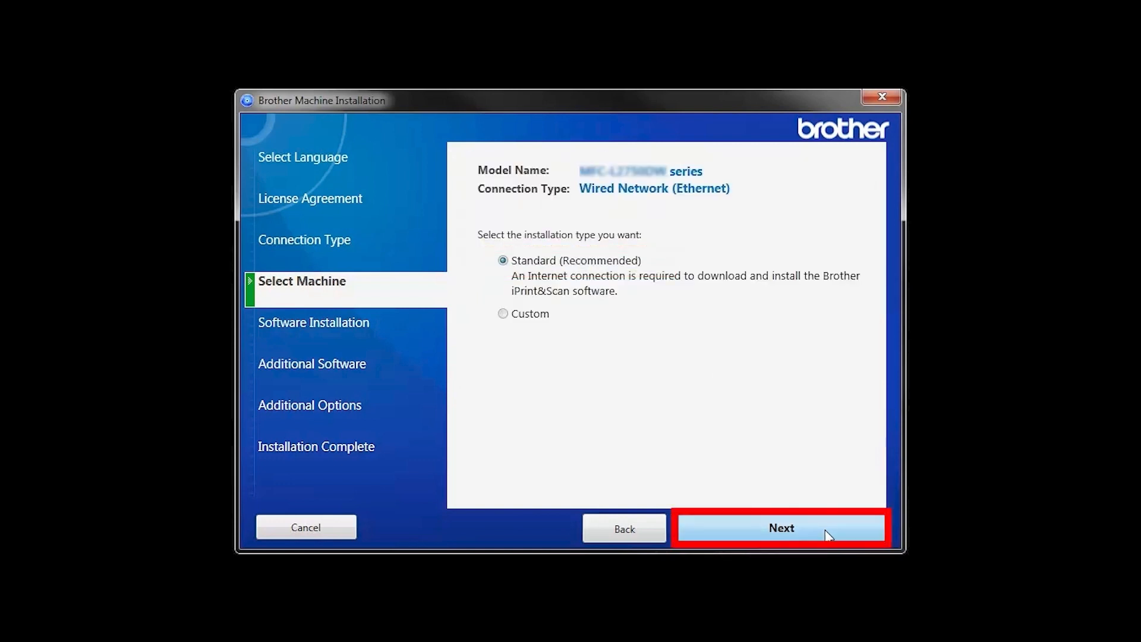
pyautogui.click(781, 527)
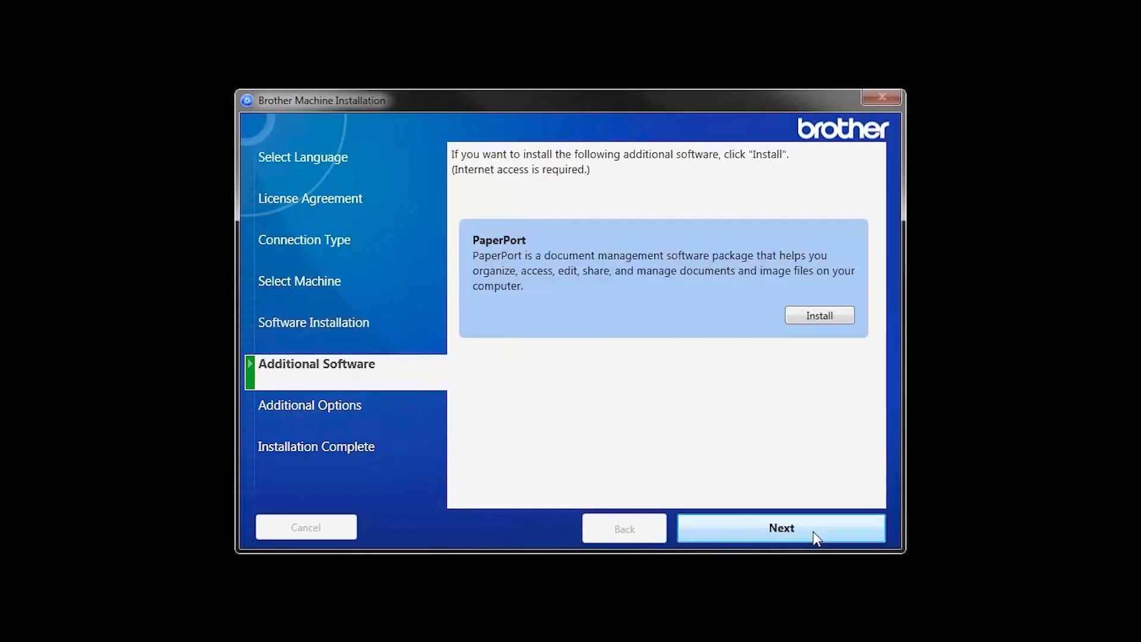
pyautogui.moveTo(818, 314)
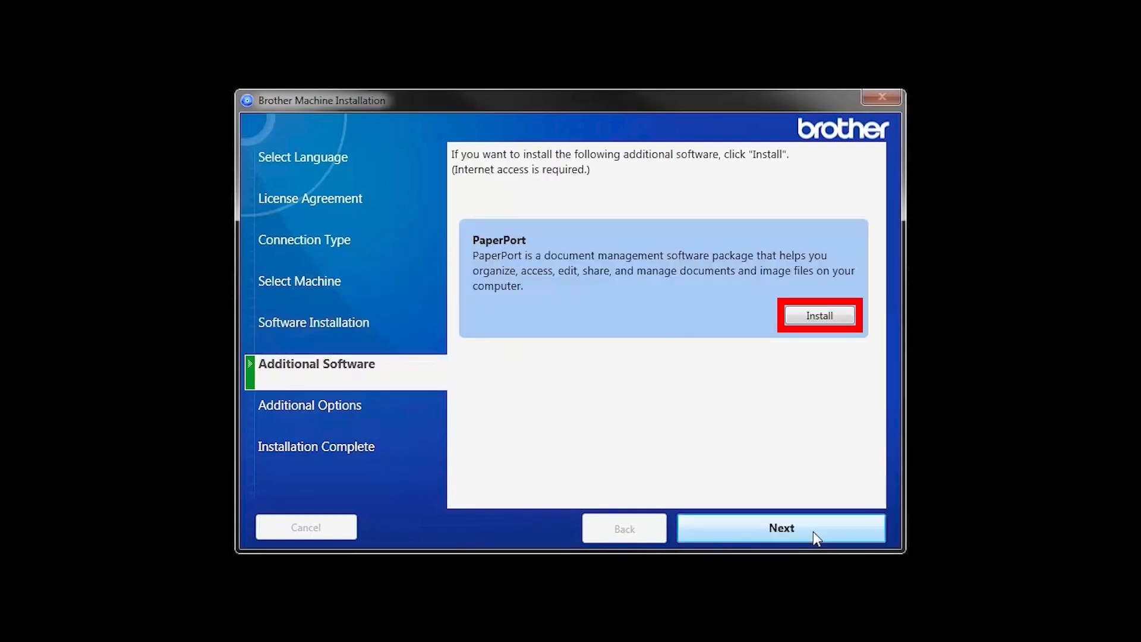
pyautogui.moveTo(834, 343)
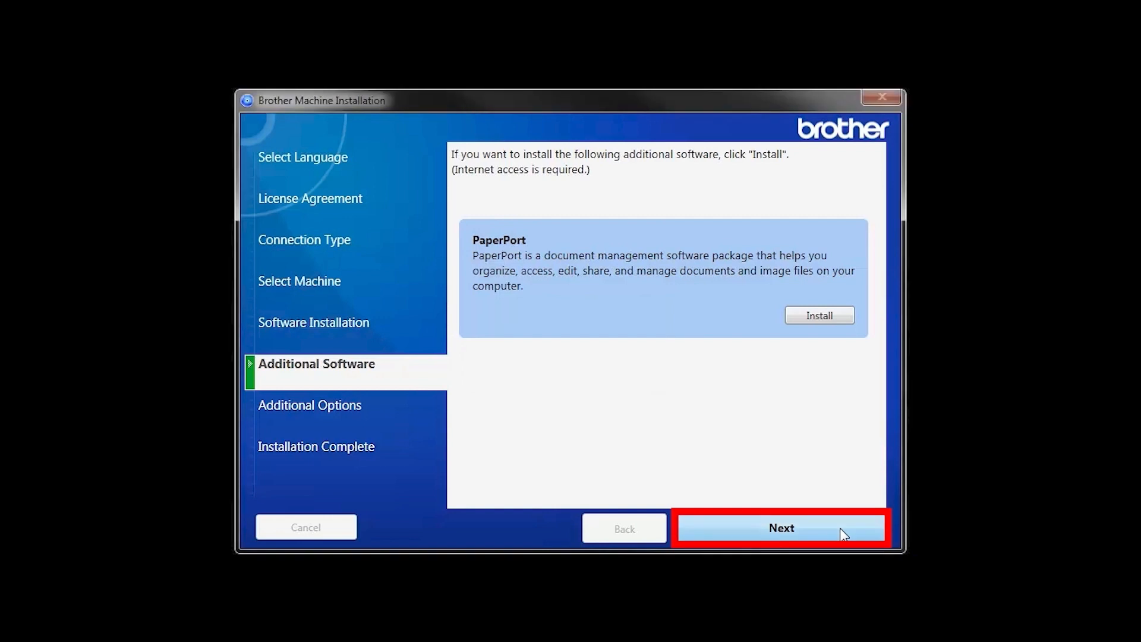
# - Skip PaperPort and Additional Options to reach the installation-complete Finish screen
pyautogui.click(780, 528)
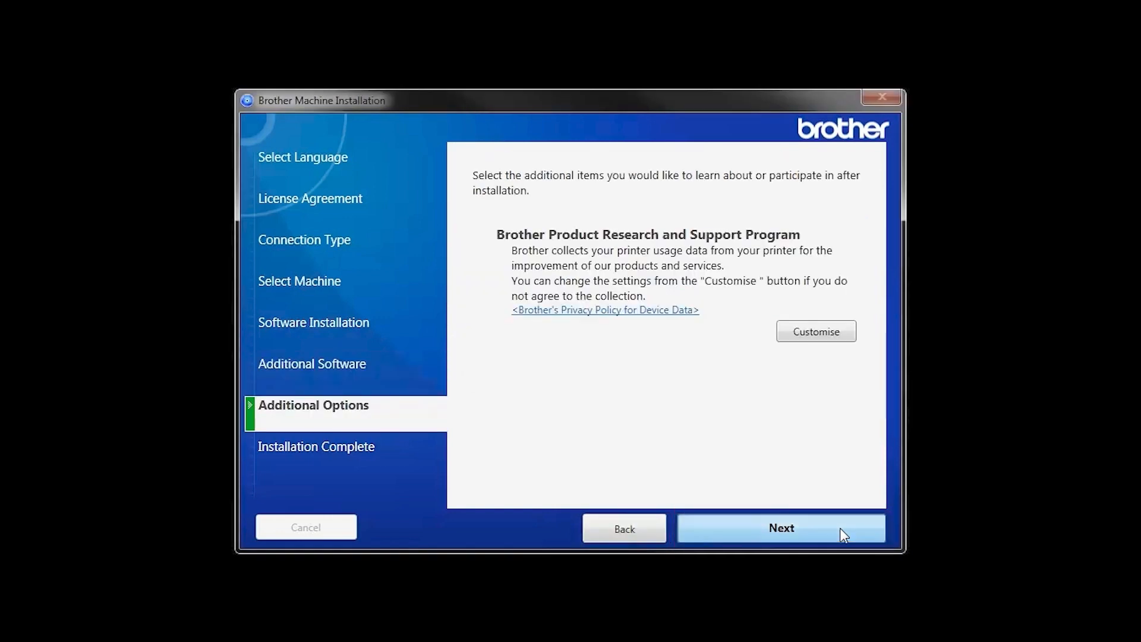
pyautogui.click(779, 528)
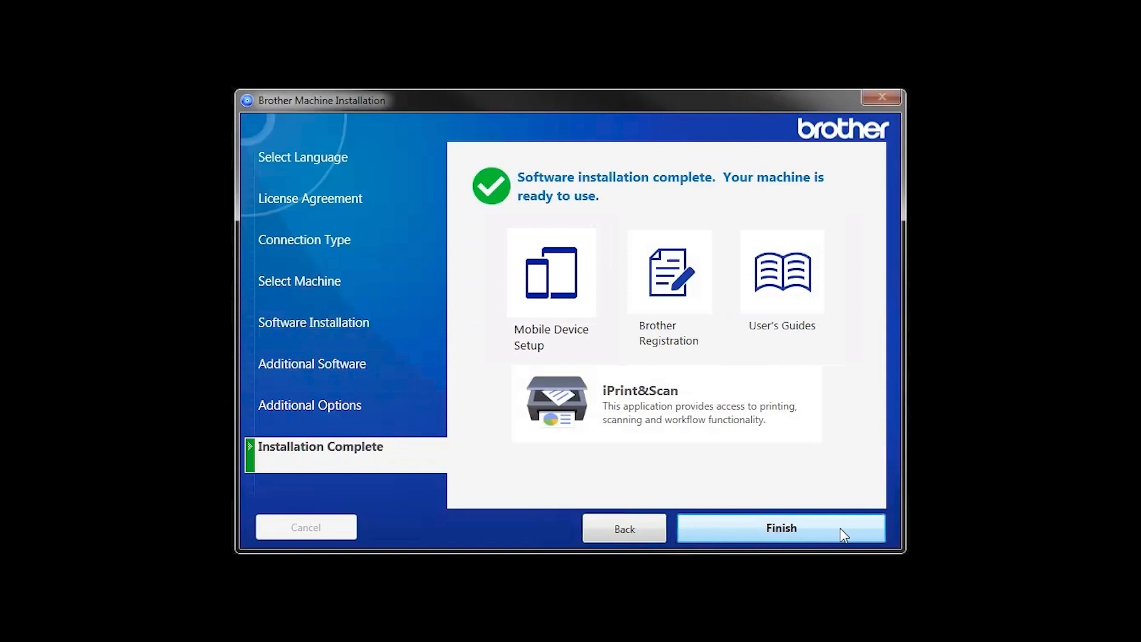